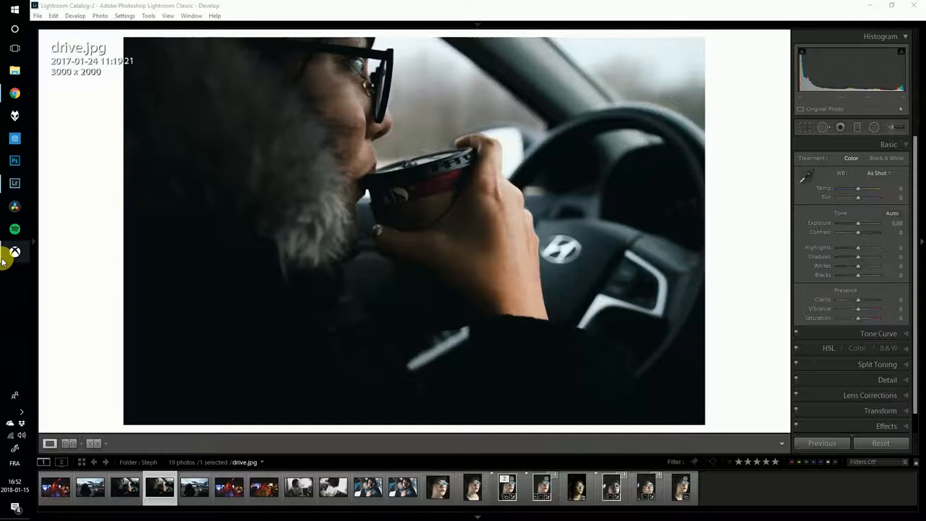
- Open _JPB8222.NEF, the phone-in-hand photo, in Loupe view from the Library grid
click(677, 42)
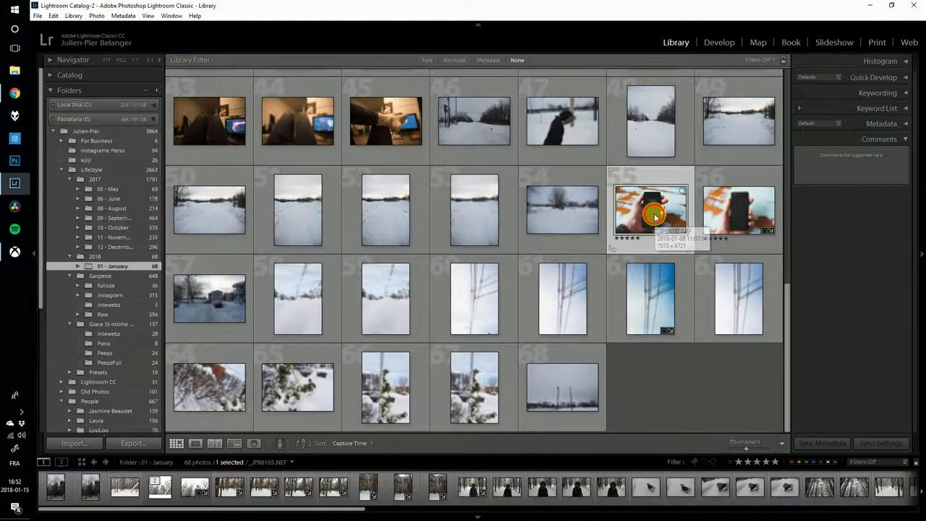
double_click(651, 210)
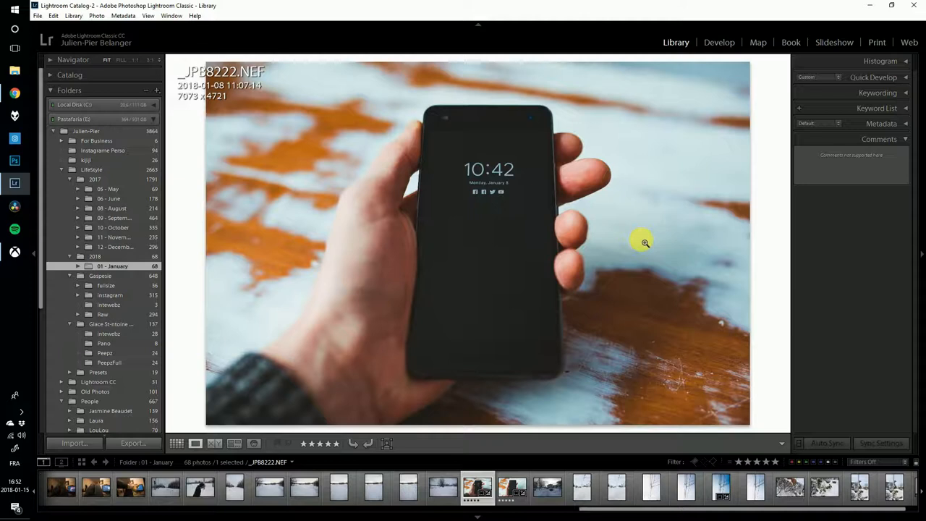
- Switch to the Develop module to push vibrance and saturation to +100
click(719, 42)
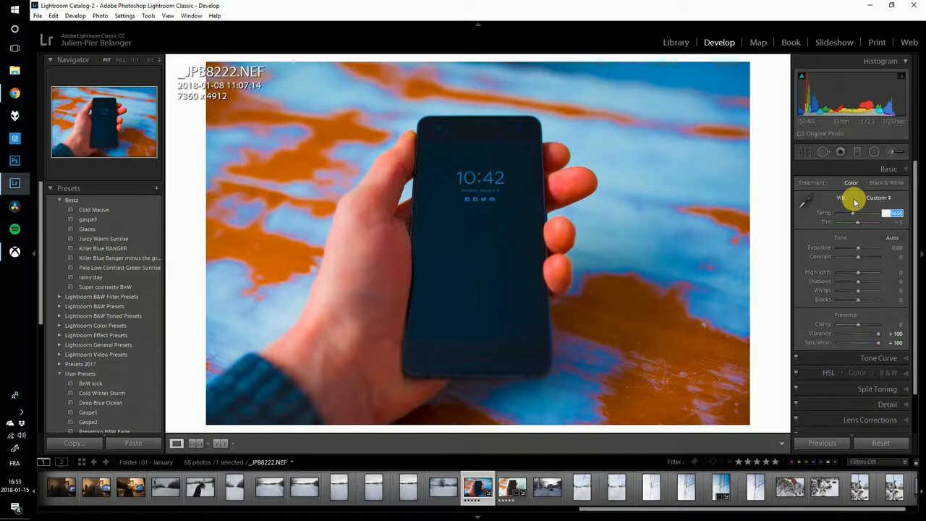
- Set white balance to Temp 5500, Tint -13, and return vibrance to 0
drag(854, 213, 857, 222)
text(5500)
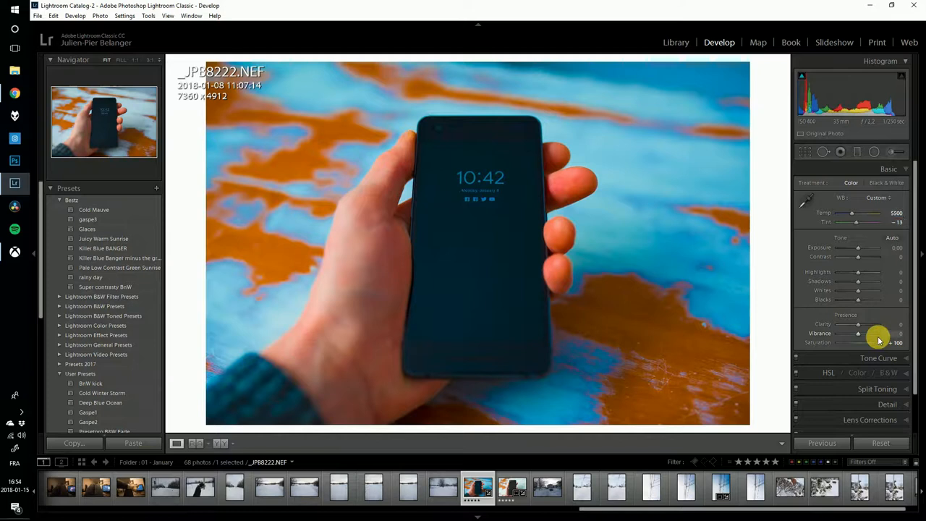
drag(877, 339, 861, 338)
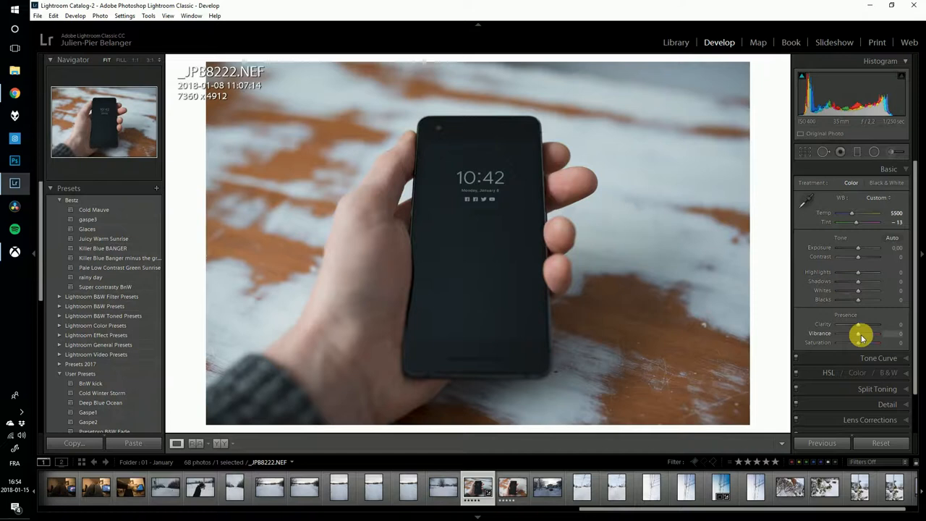